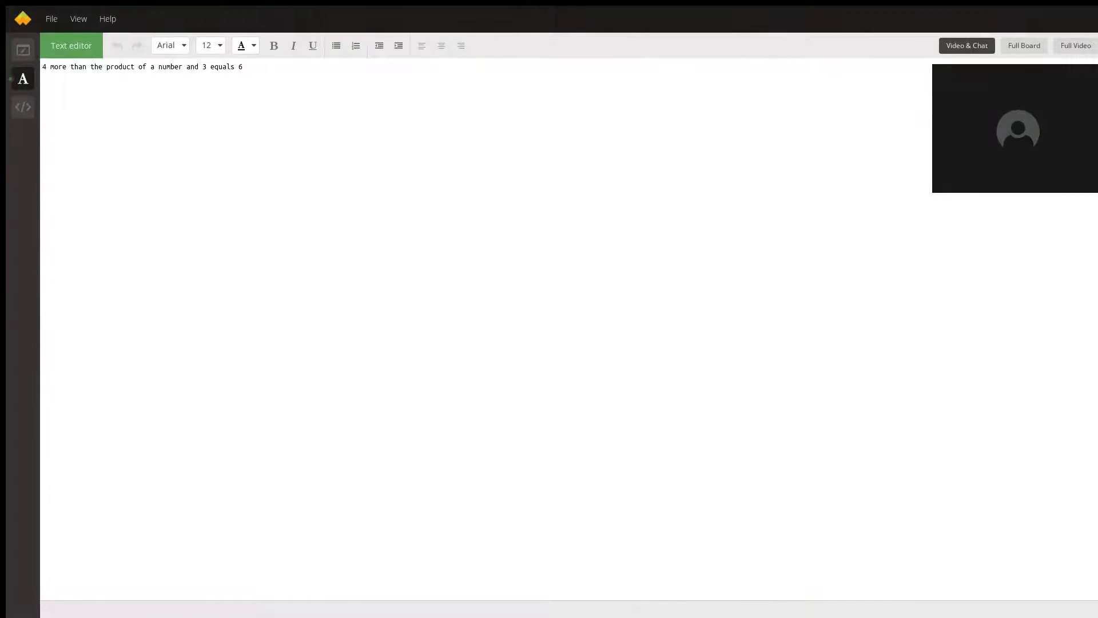
- Add a new empty line after the word problem sentence
left_click(243, 67)
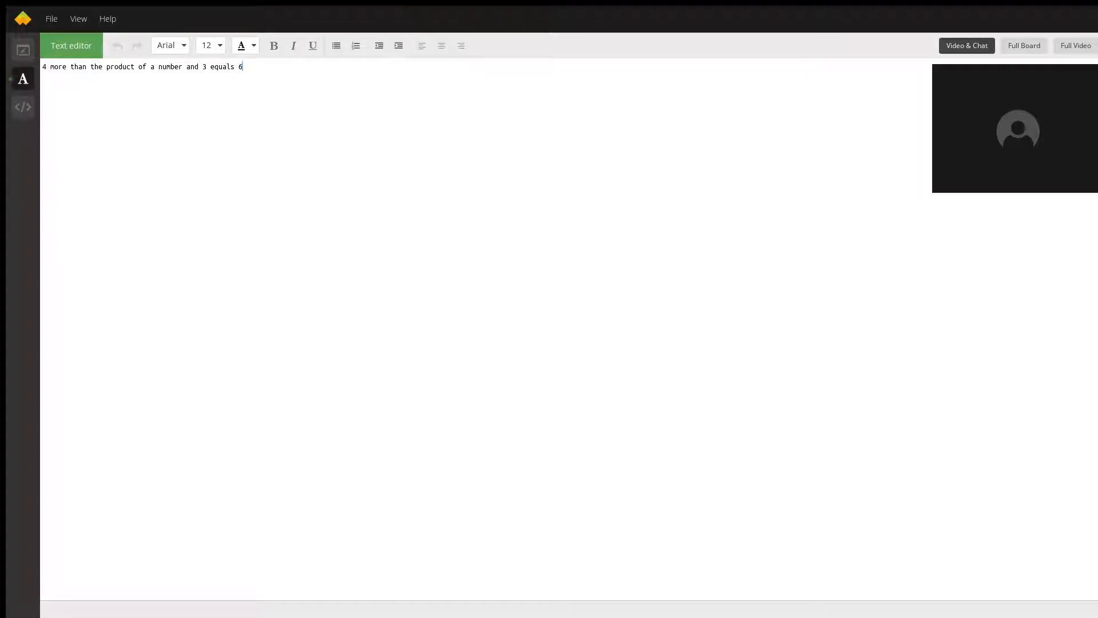
key("Return")
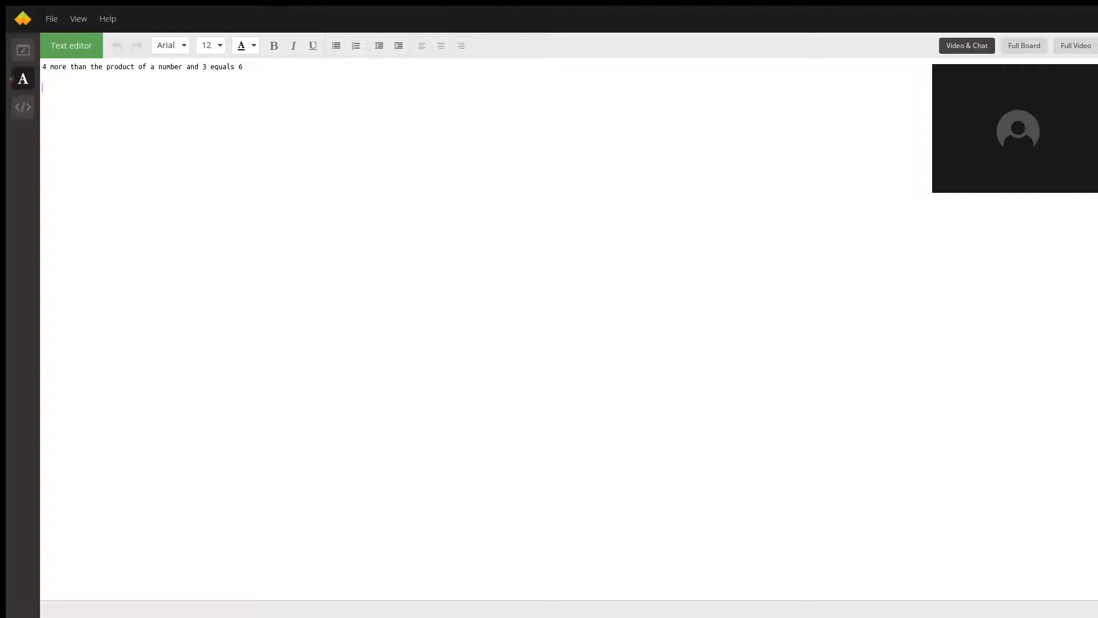
- Enter '+ 4' on the new line as the start of the translation
type("+ 4")
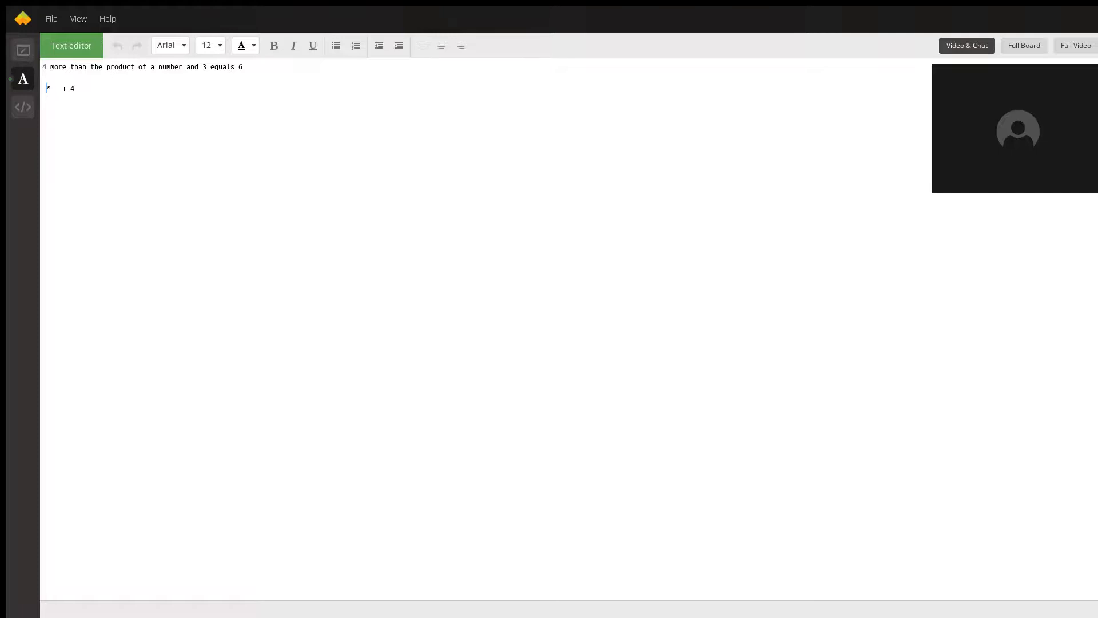
- Add 'X * 3' before '+ 4' and '= 6' after it
type("X *")
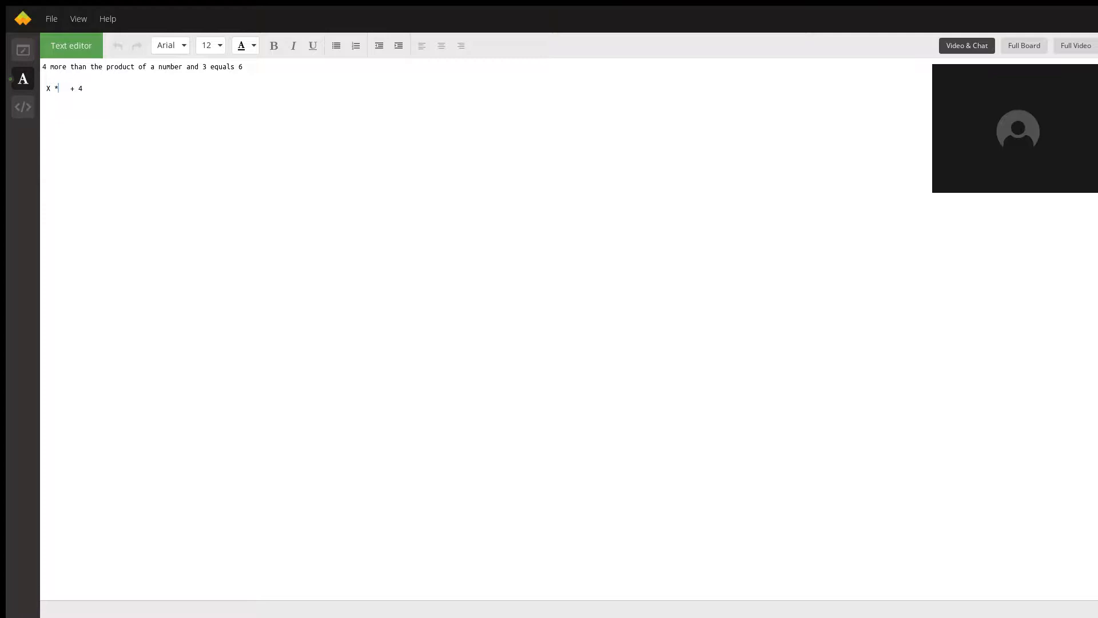
type("3")
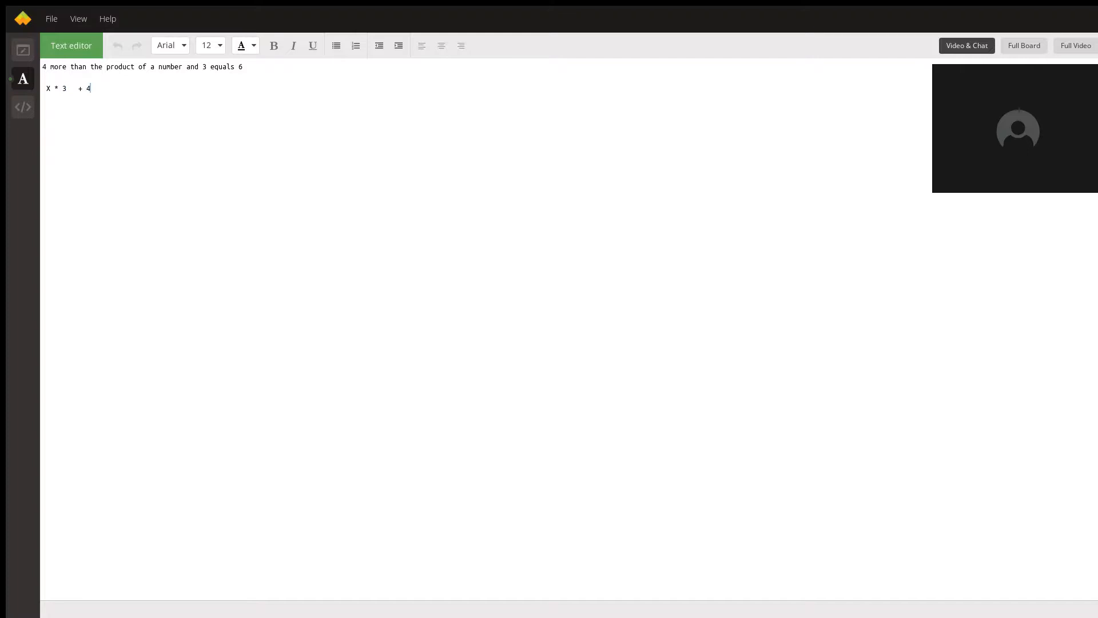
type("= 6")
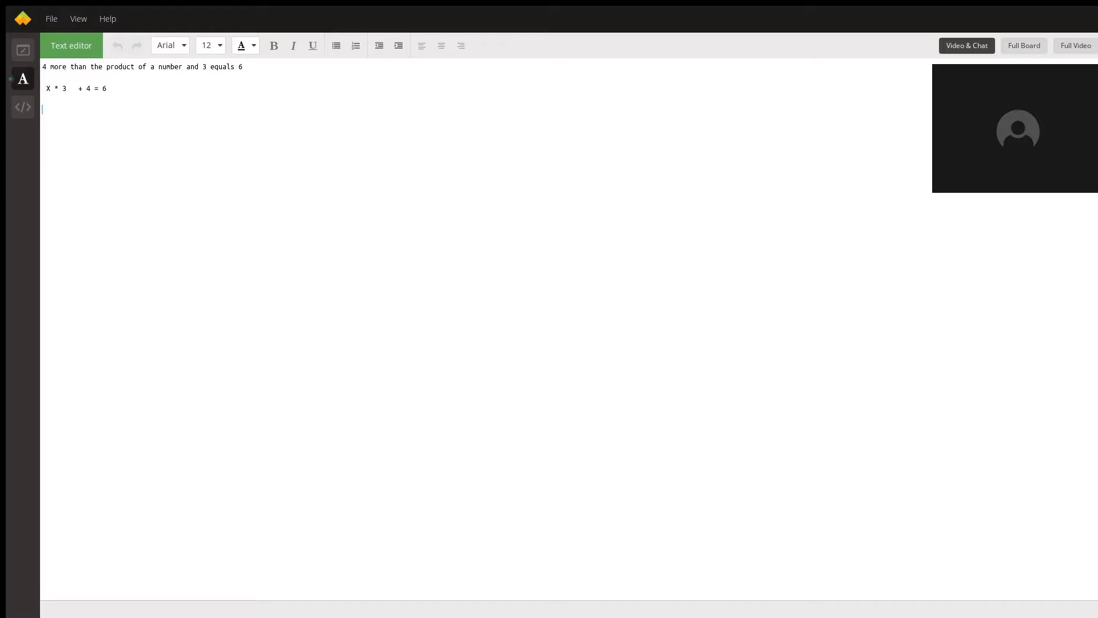
- Enter '3X + 4' on the third line
type("3X")
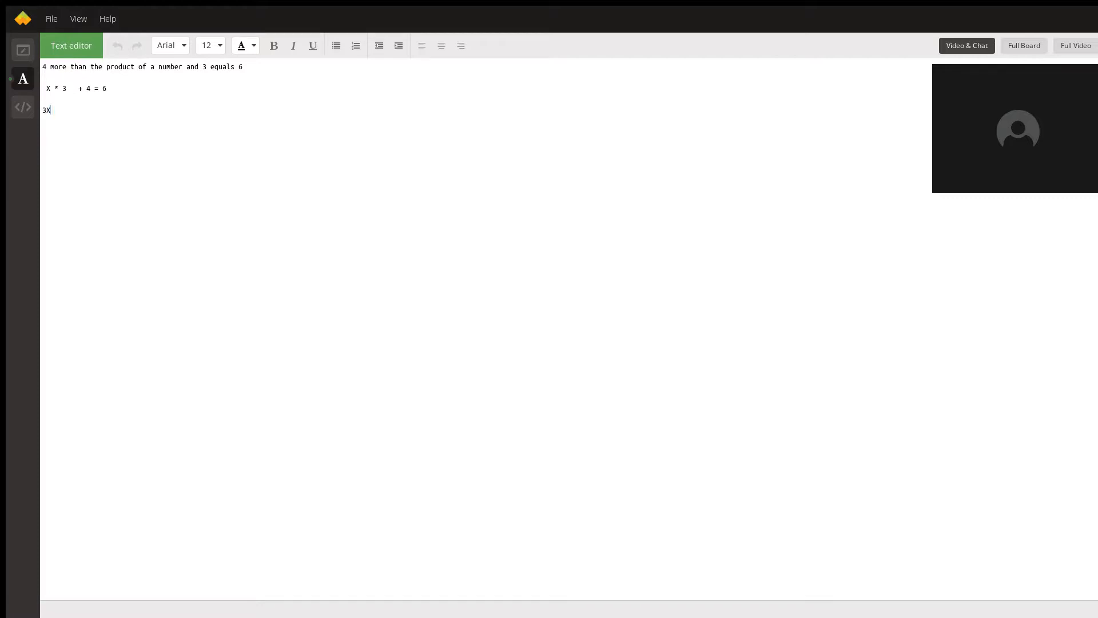
type("+ 4")
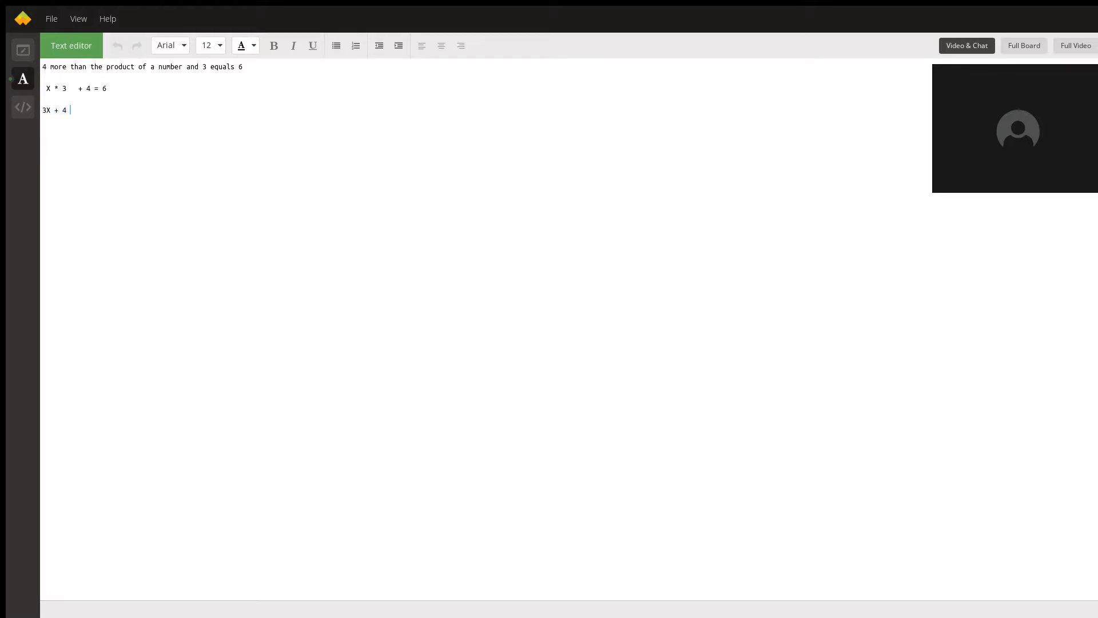